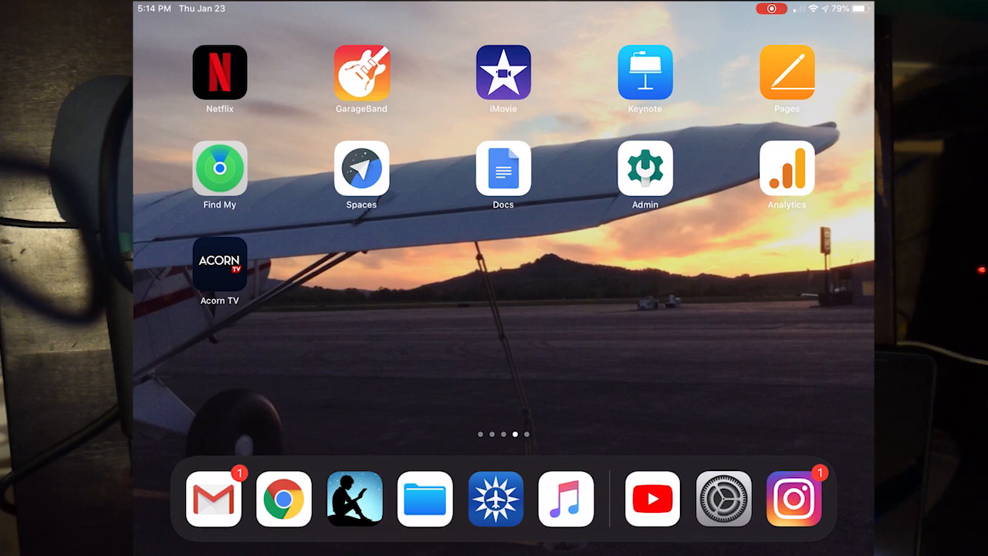
# - Launch GarageBand, dismiss the Sound Library notice, and create an Audio Recorder Voice track
pyautogui.click(360, 73)
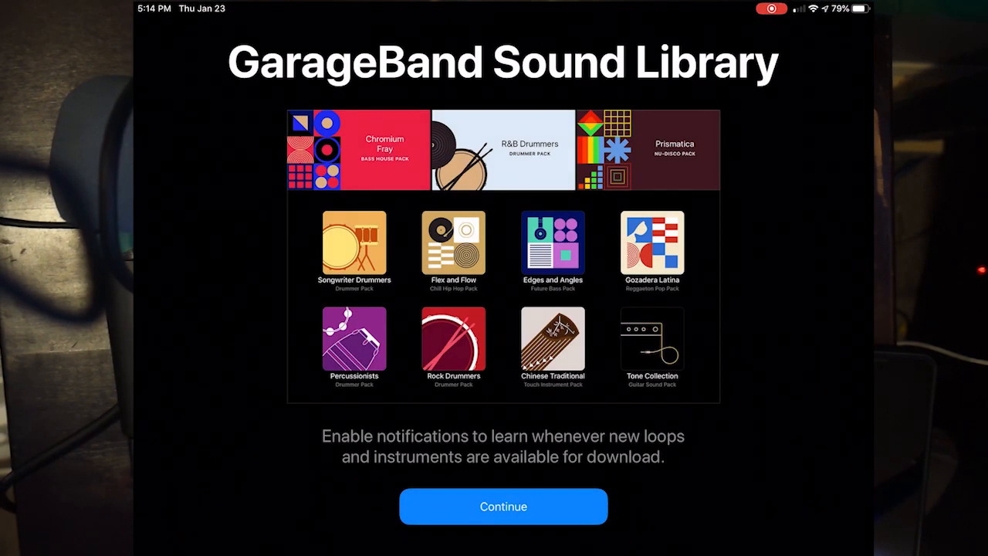
pyautogui.click(503, 507)
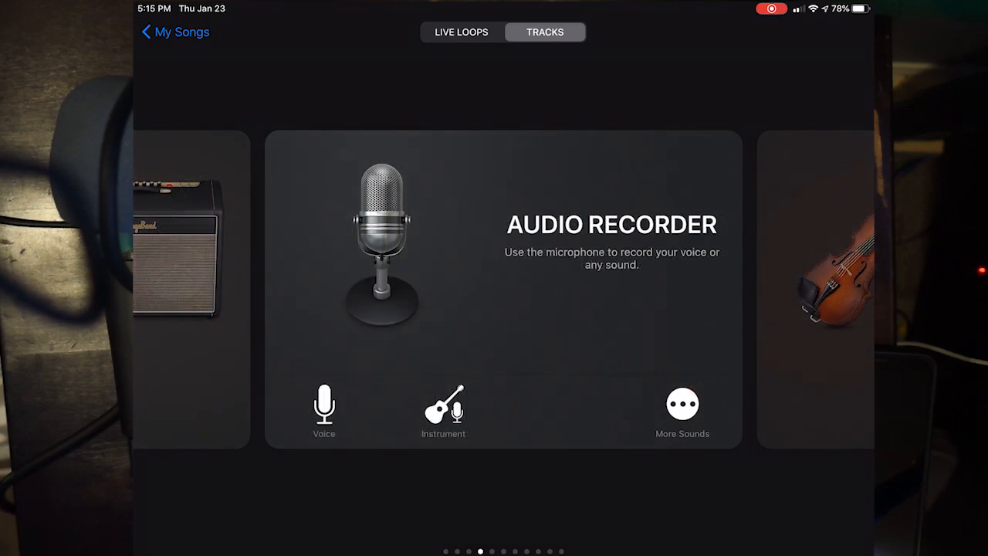
pyautogui.click(379, 239)
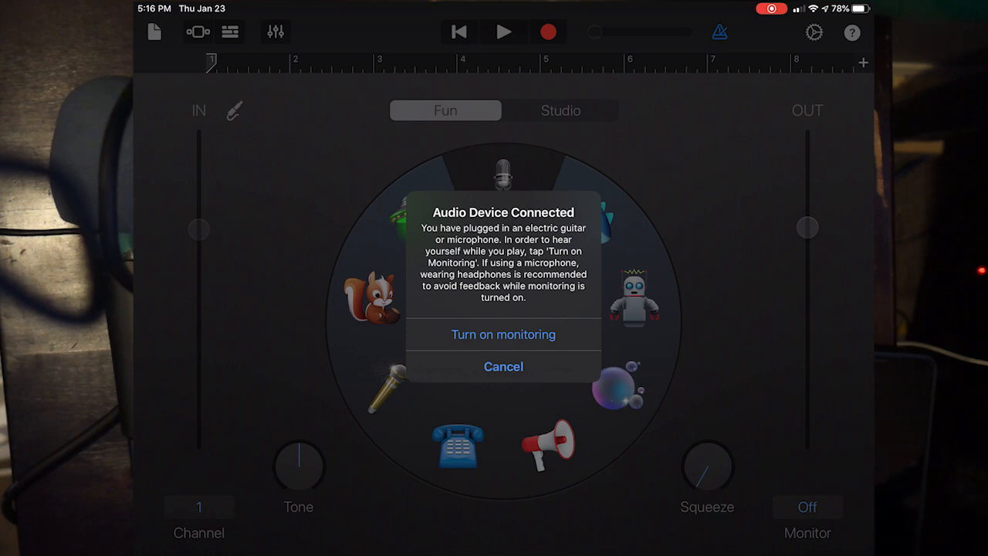
# - Turn on monitoring for the connected audio device on the voice track
pyautogui.click(503, 334)
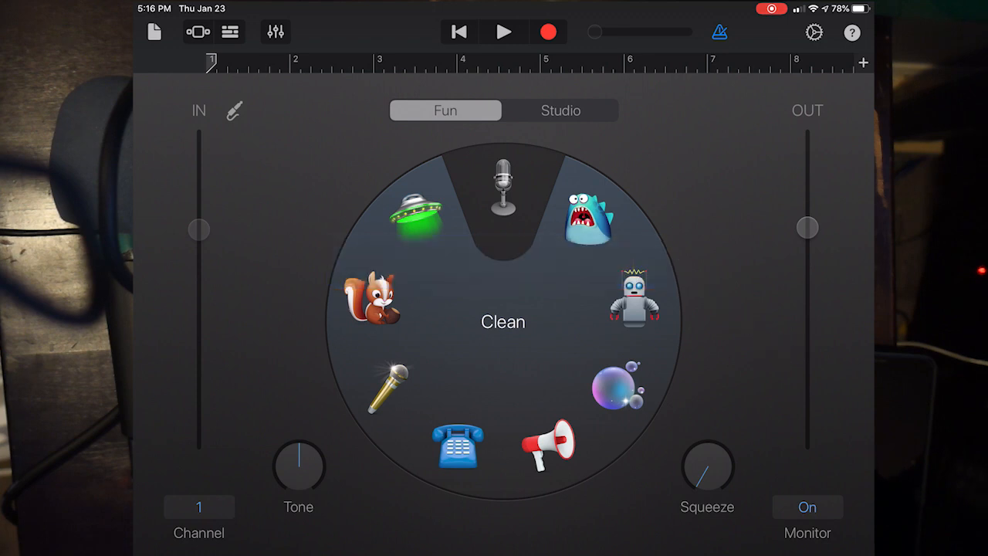
pyautogui.click(198, 507)
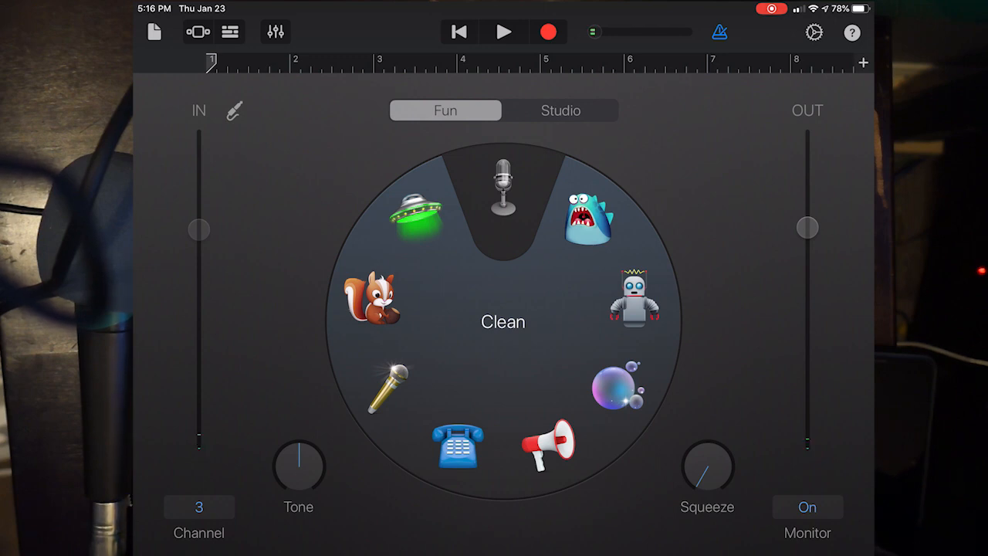
# - Confirm Input 3 as the voice track's input source
pyautogui.click(198, 508)
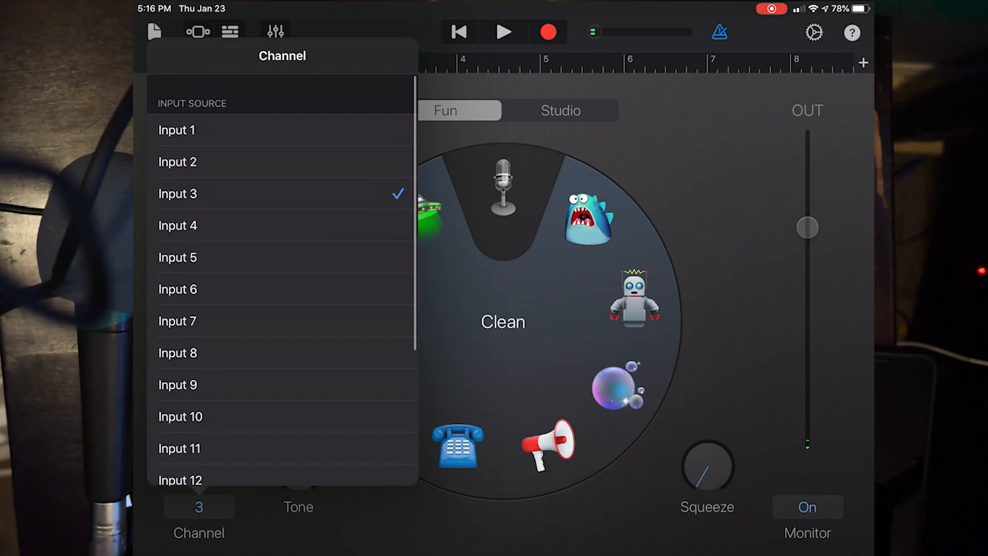
pyautogui.click(177, 130)
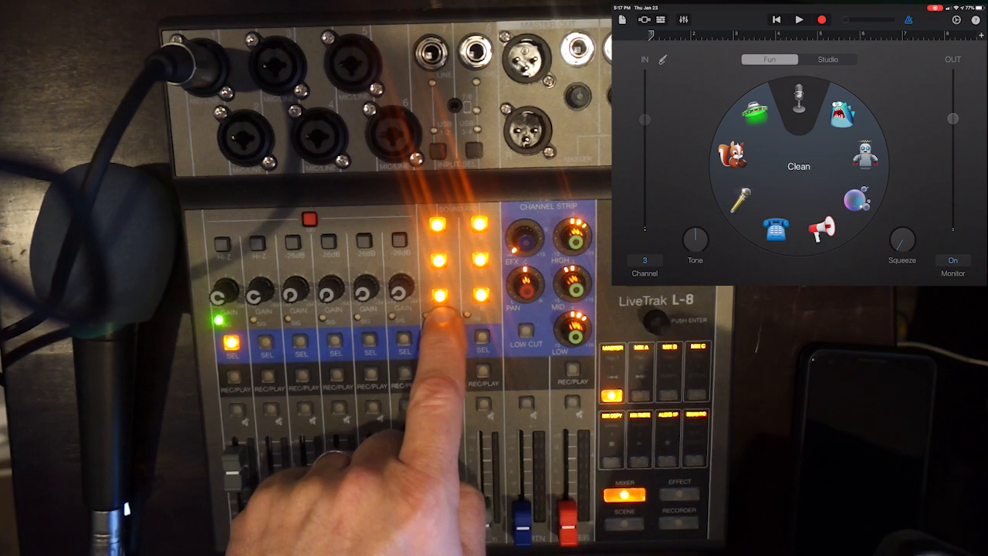
# - Change the voice track's input source from Input 9 to Input 10
pyautogui.click(645, 263)
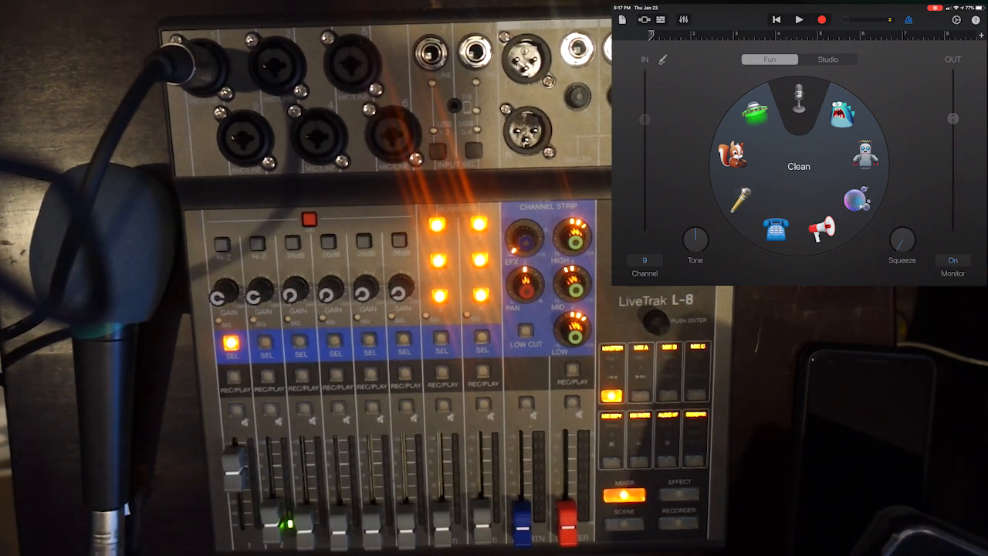
pyautogui.click(645, 260)
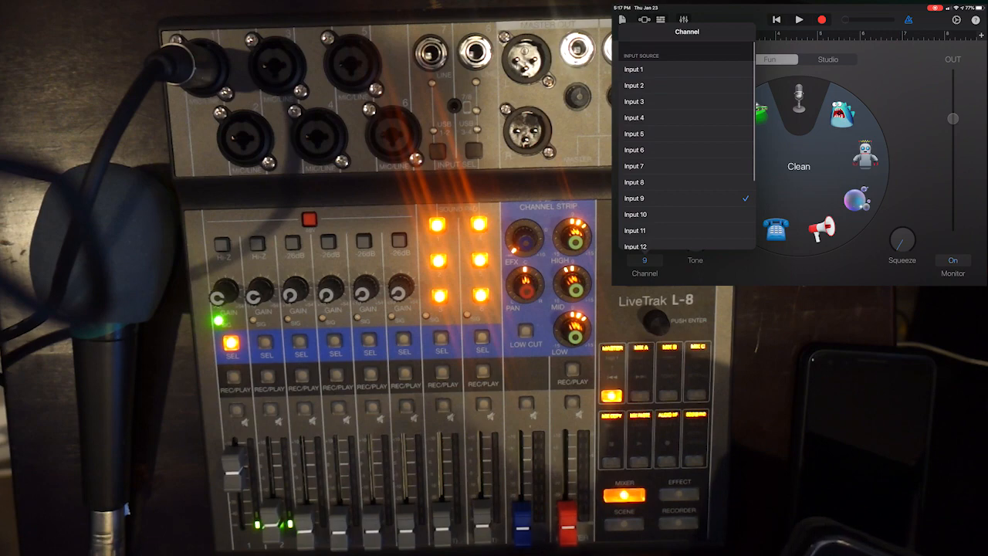
pyautogui.click(636, 214)
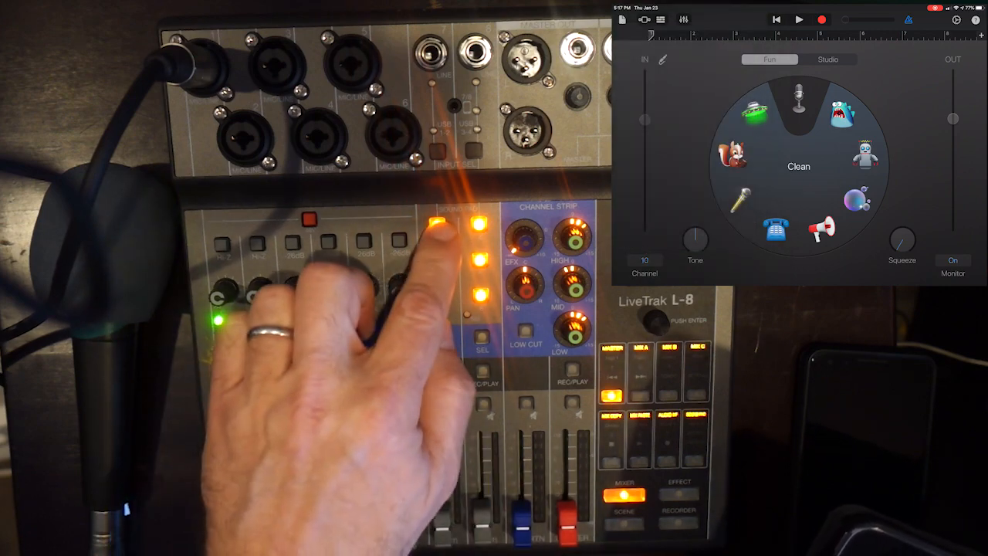